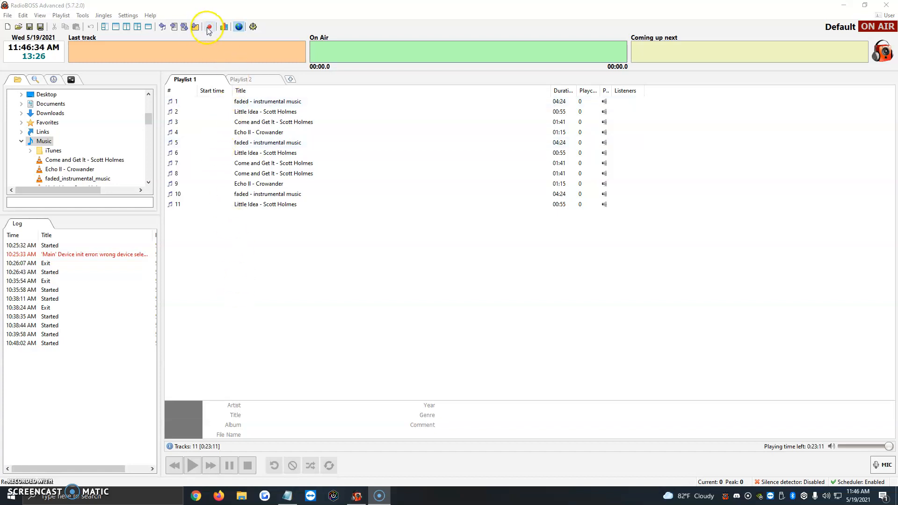
# - Open the Stream Archive recording settings from the toolbar record button
pyautogui.click(210, 26)
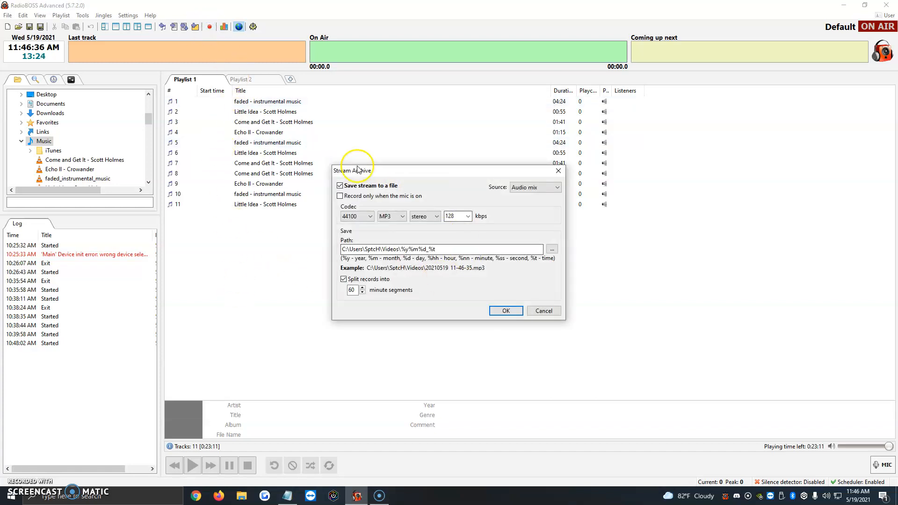
pyautogui.moveTo(401, 176)
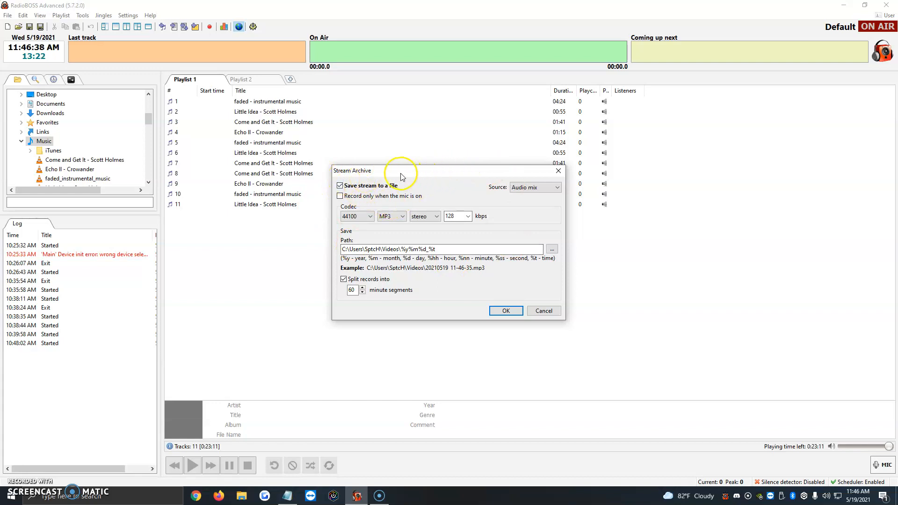
pyautogui.moveTo(413, 189)
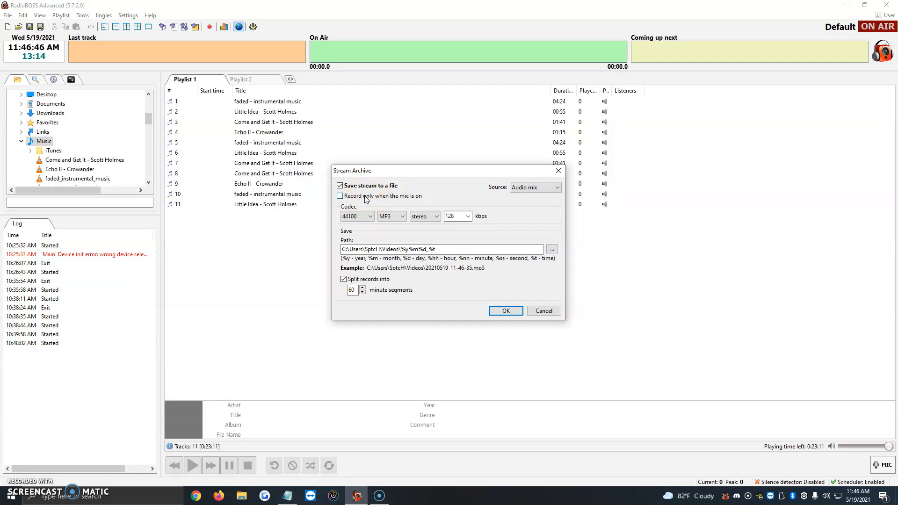
# - Enable 'Record only when the mic is on', keeping MP3 at 128 kbps
pyautogui.click(339, 196)
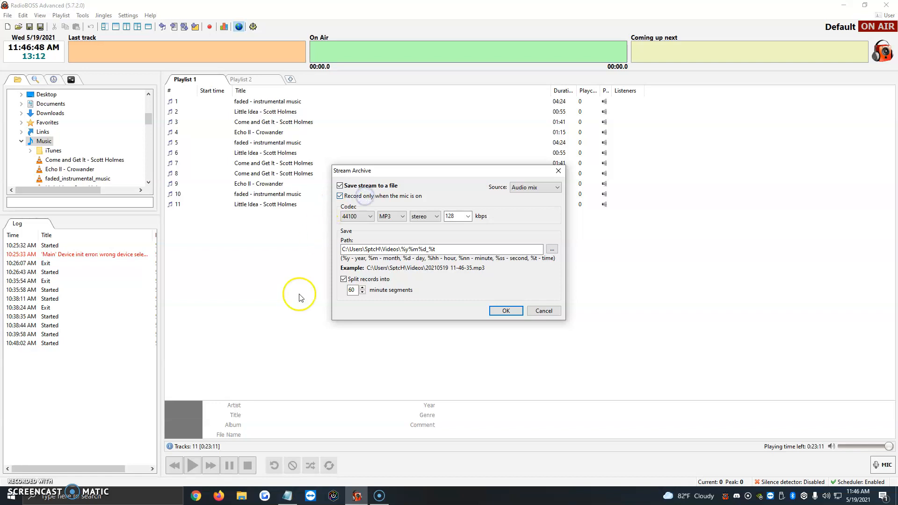
pyautogui.moveTo(877, 465)
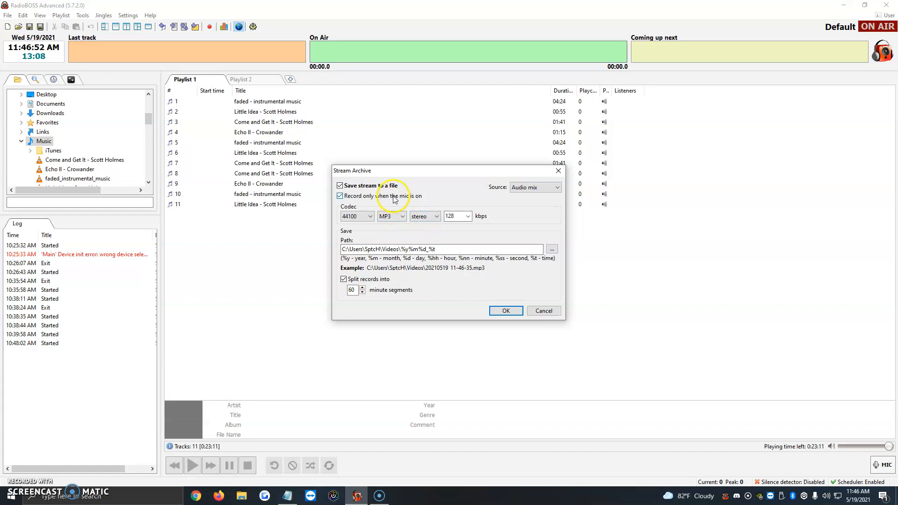
pyautogui.moveTo(348, 223)
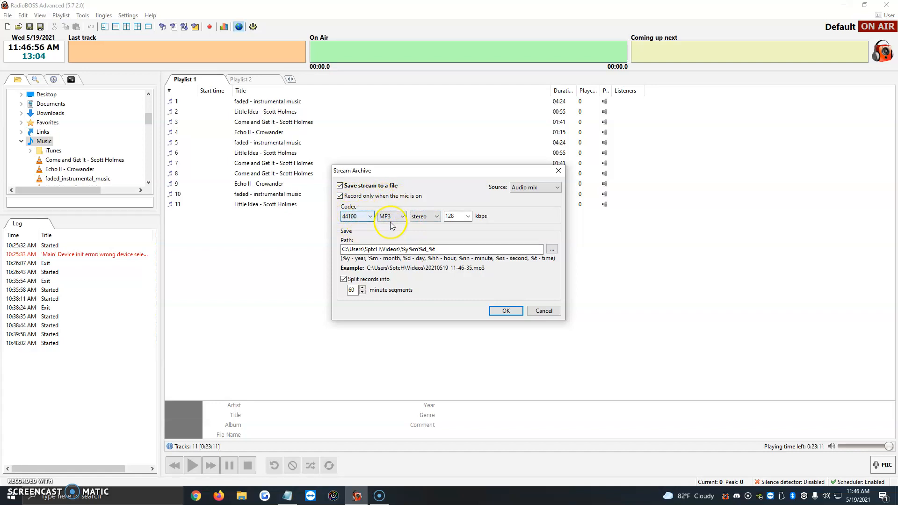
pyautogui.click(405, 216)
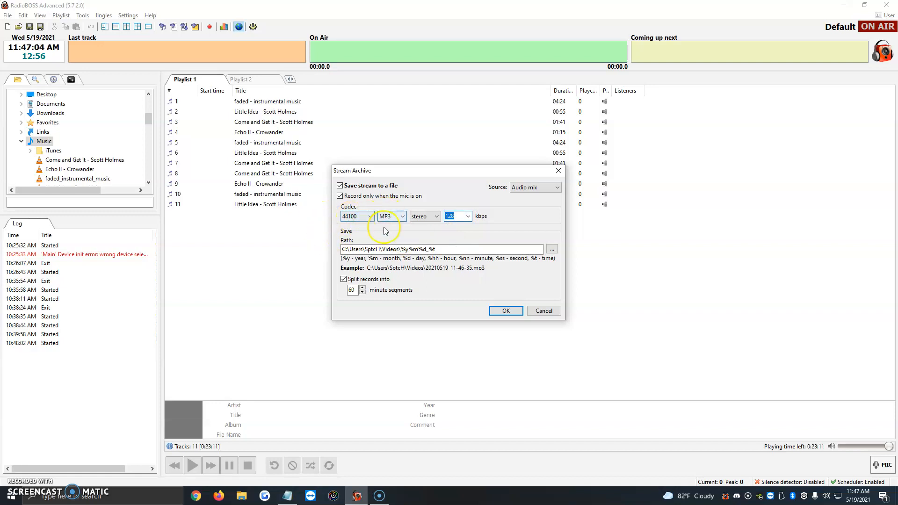
pyautogui.click(436, 216)
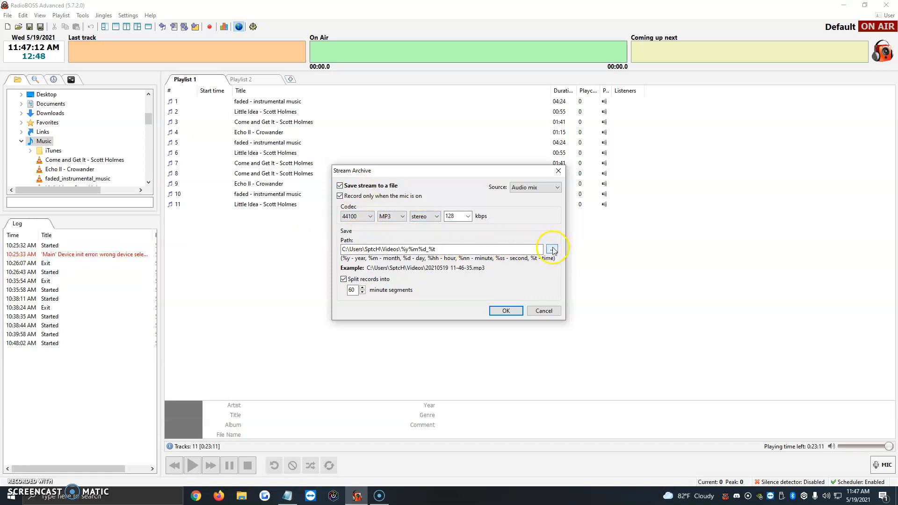
pyautogui.click(552, 249)
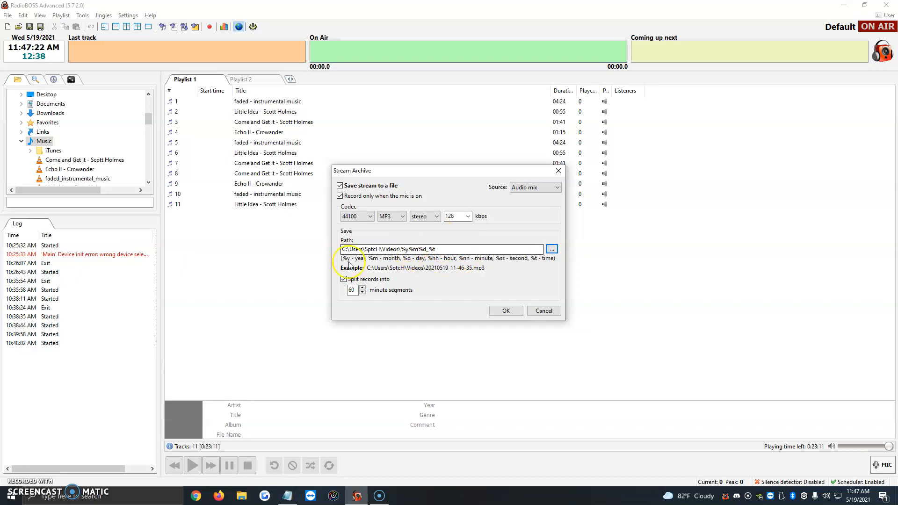
pyautogui.moveTo(398, 237)
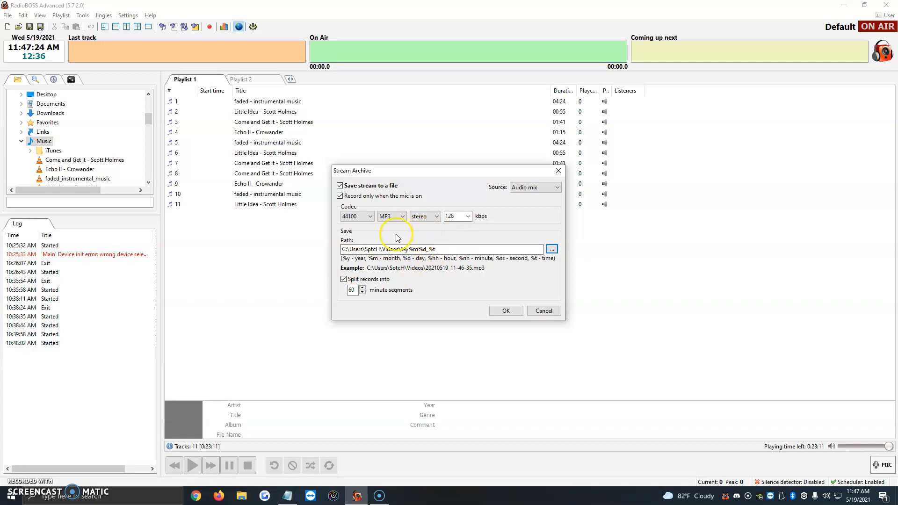
pyautogui.moveTo(423, 269)
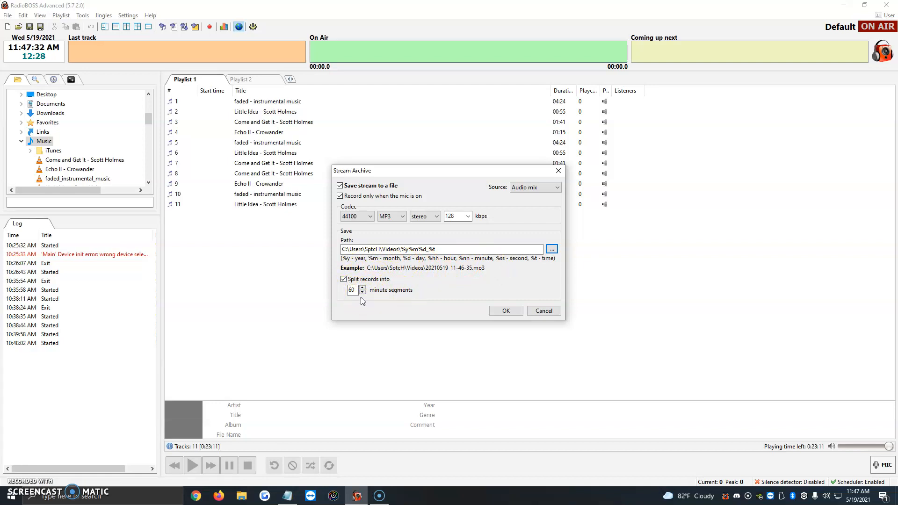
pyautogui.click(353, 290)
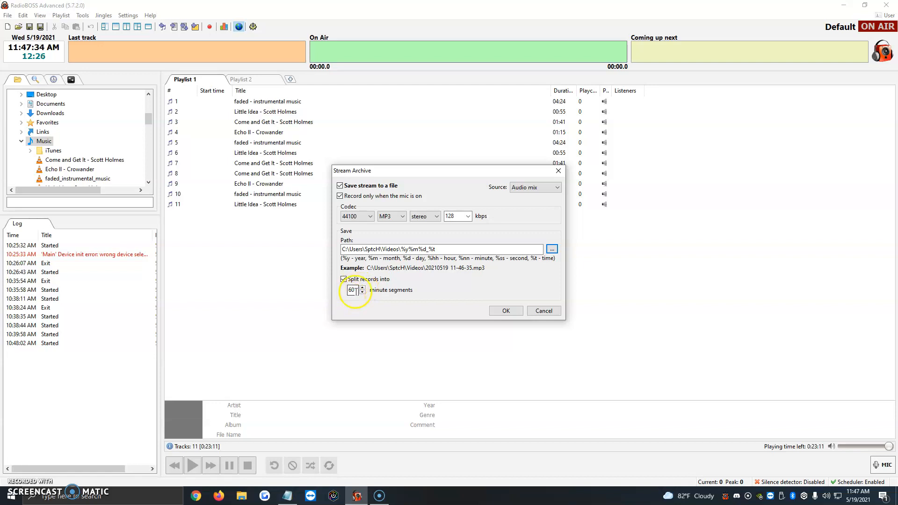
pyautogui.click(506, 311)
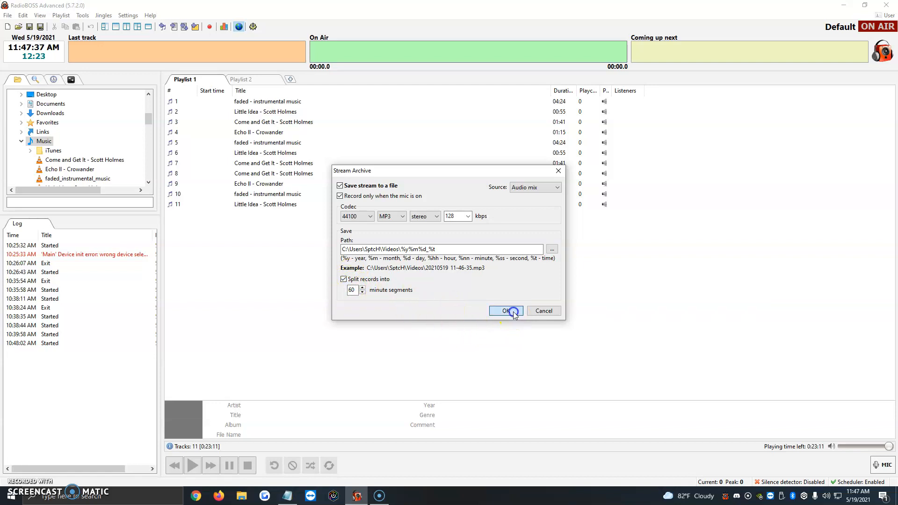
# - Confirm the Stream Archive settings with OK and start recording
pyautogui.click(506, 310)
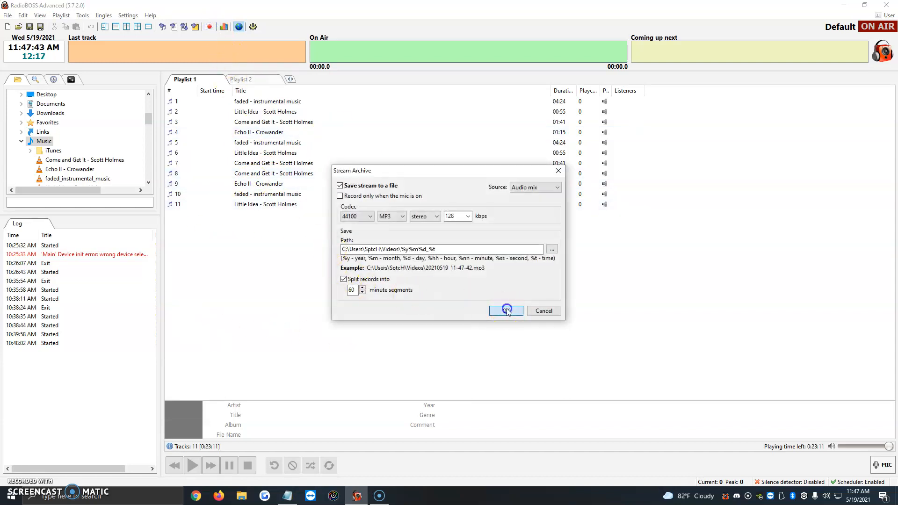
pyautogui.click(506, 311)
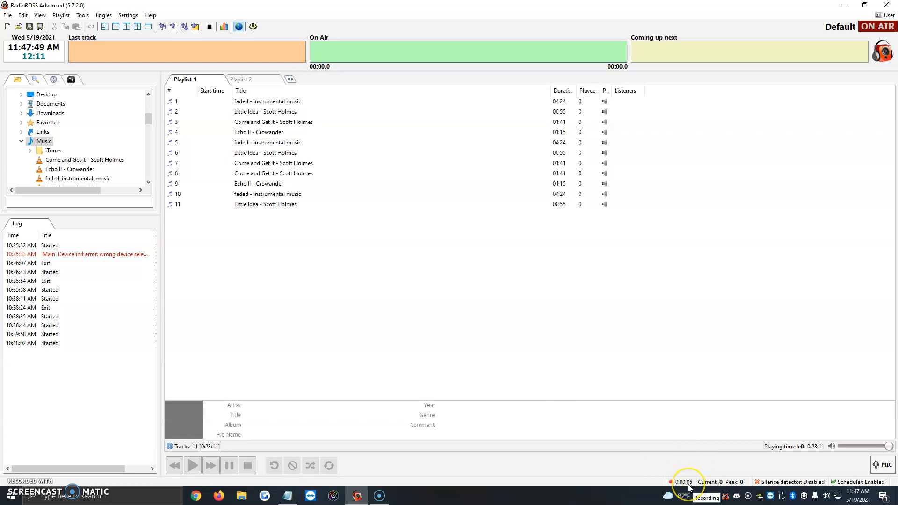
pyautogui.moveTo(600, 299)
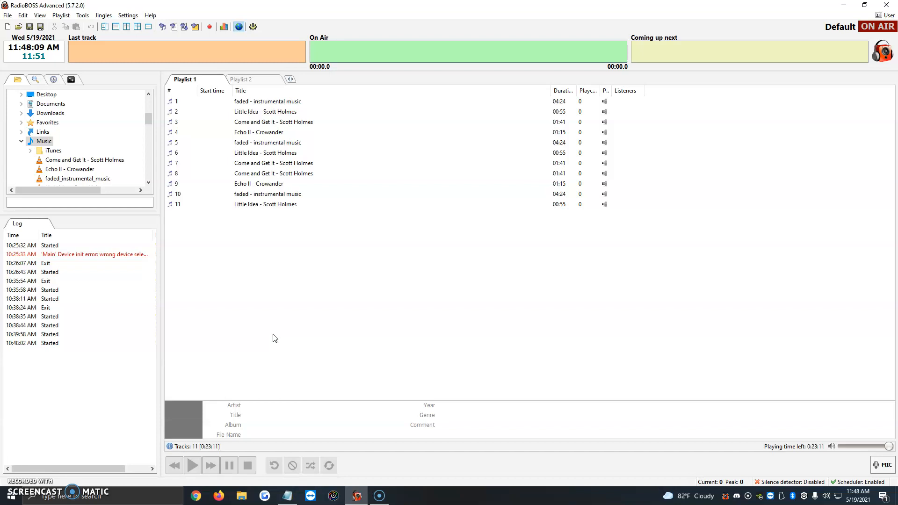
pyautogui.moveTo(181, 332)
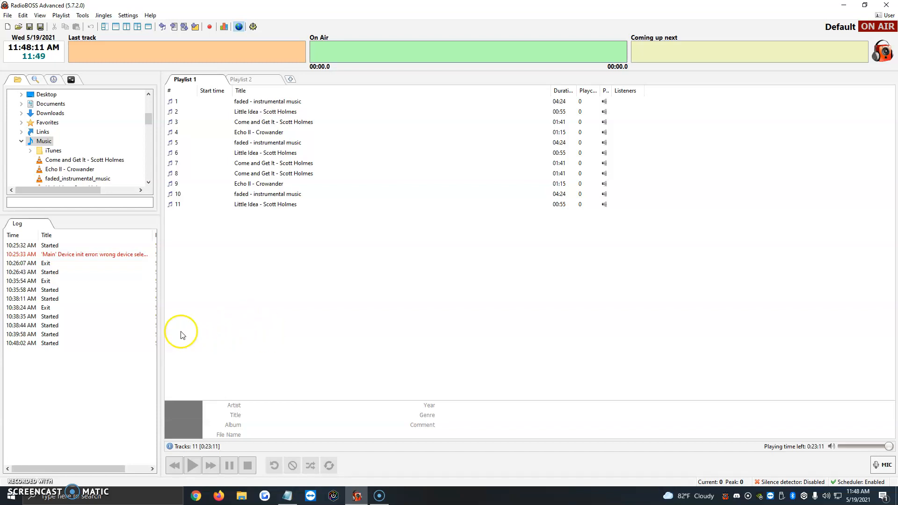